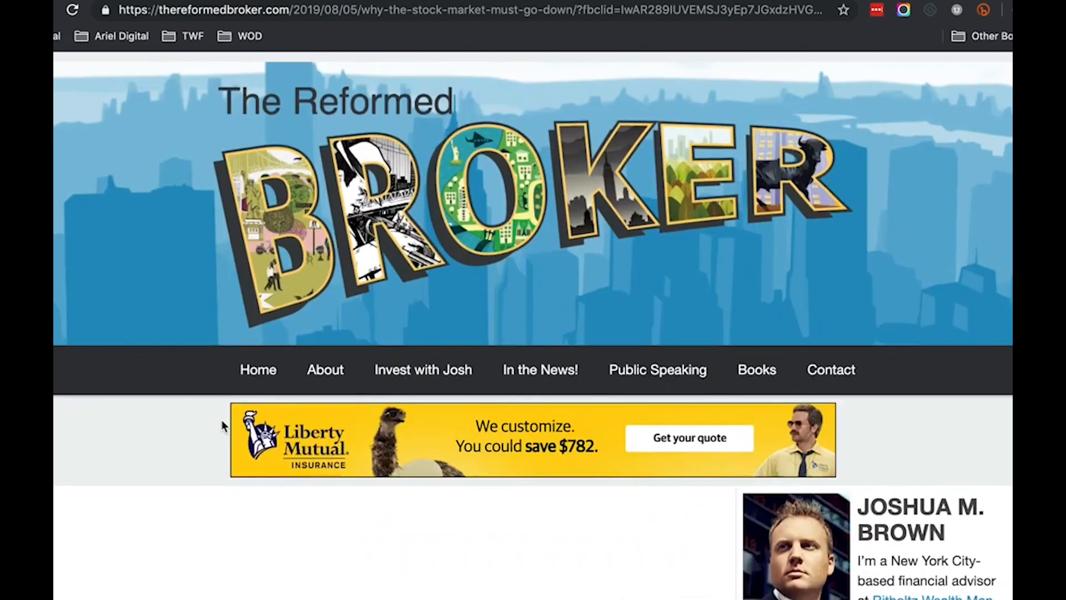
Scroll the Robinhood page and switch the portfolio chart to the 1W range.
{"action": "scroll", "scroll_direction": "down", "scroll_amount": 3}
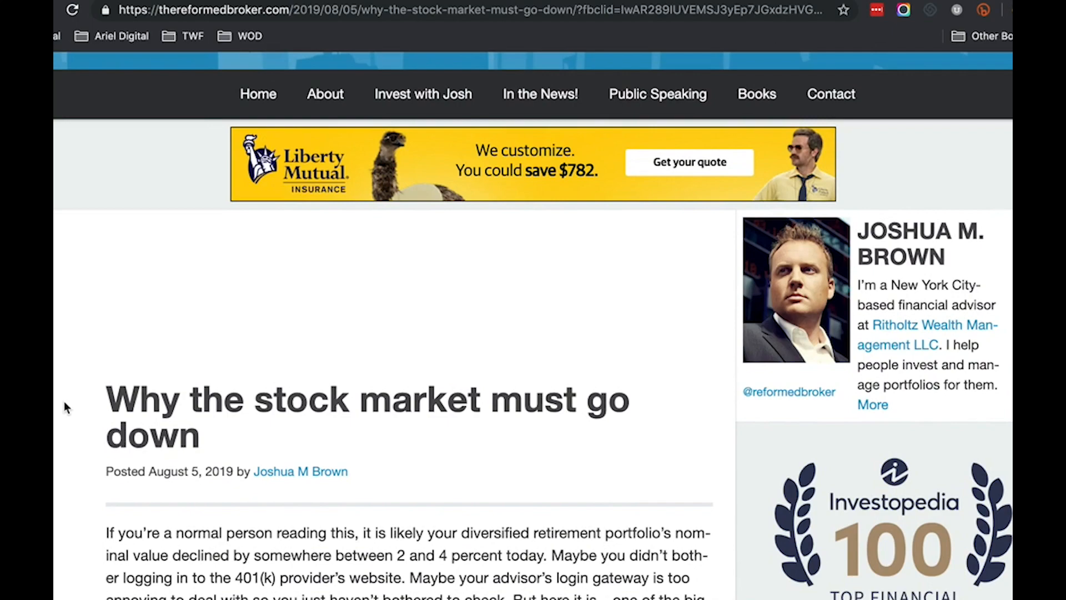
{"action": "scroll", "scroll_direction": "down", "scroll_amount": 3}
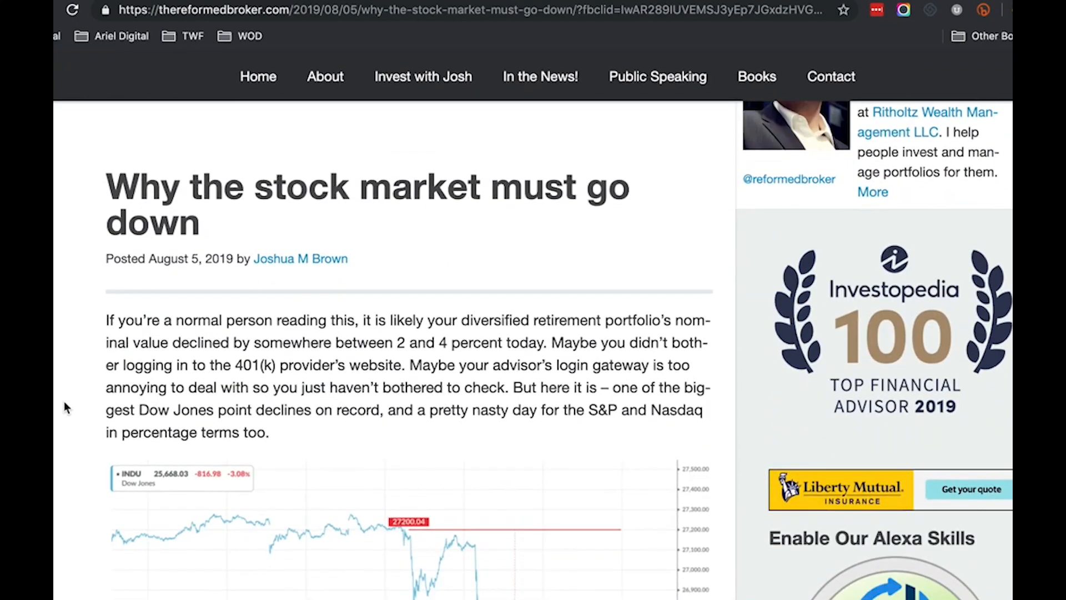
{"action": "scroll", "scroll_direction": "down", "scroll_amount": 3}
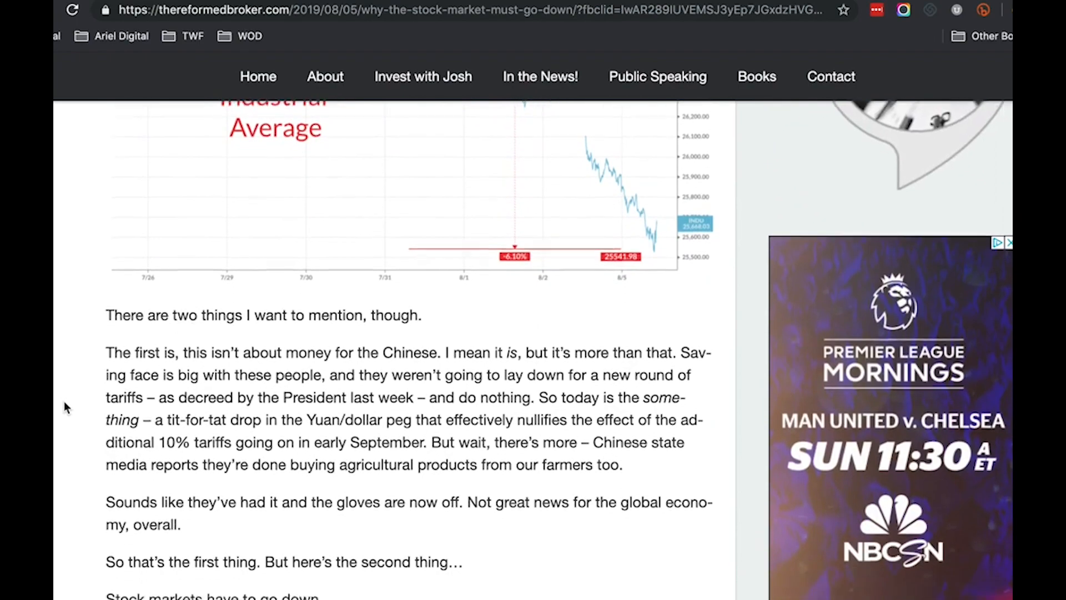
{"action": "scroll", "scroll_direction": "down", "scroll_amount": 3}
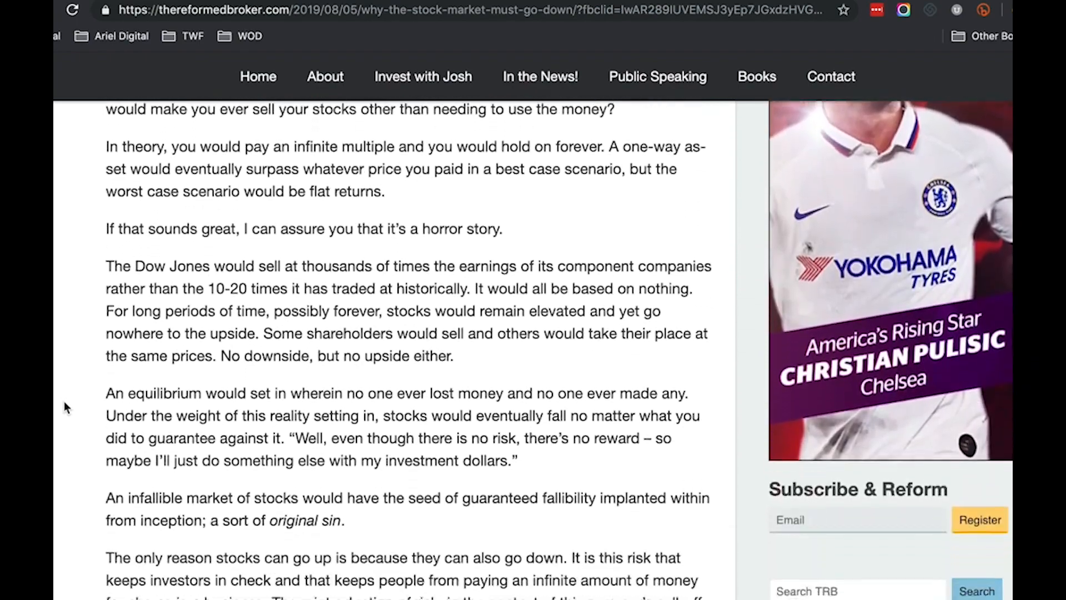
{"action": "scroll", "scroll_direction": "down", "scroll_amount": 3}
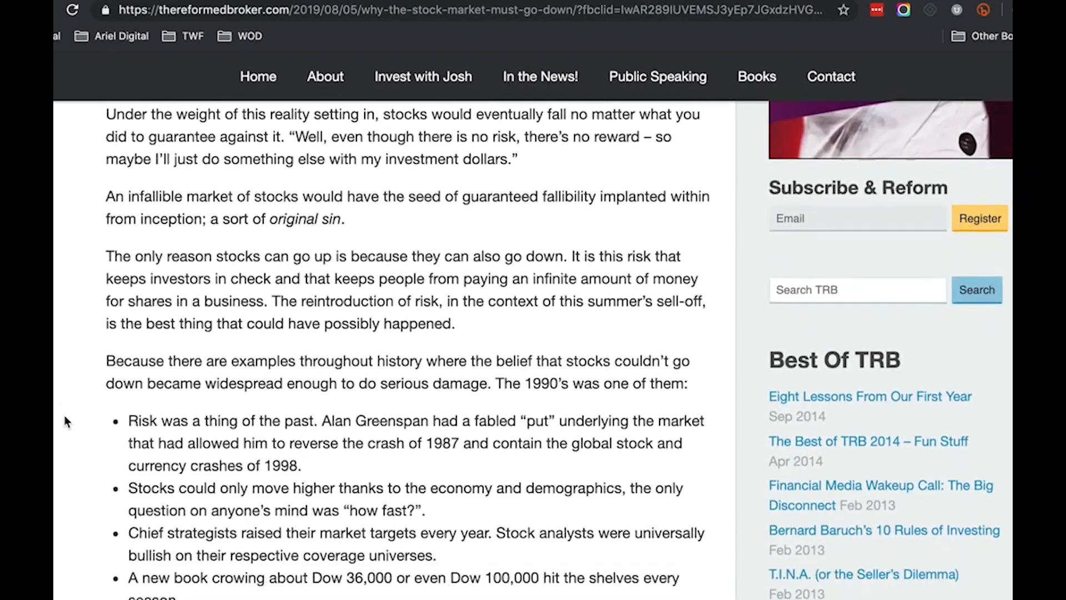
{"action": "scroll", "scroll_direction": "down", "scroll_amount": 3}
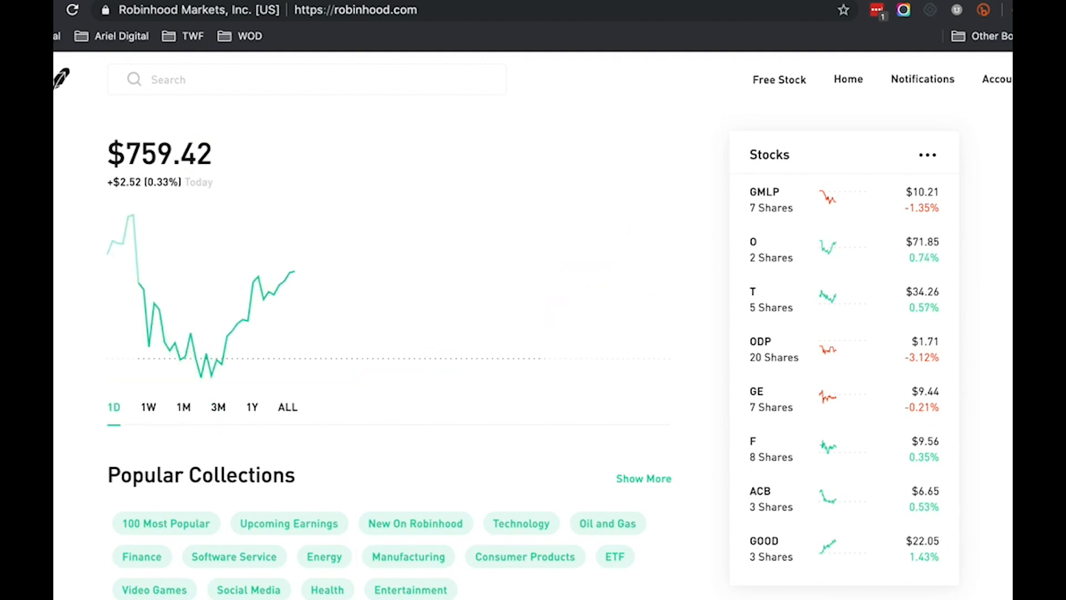
{"action": "left_click", "coordinate": [149, 407]}
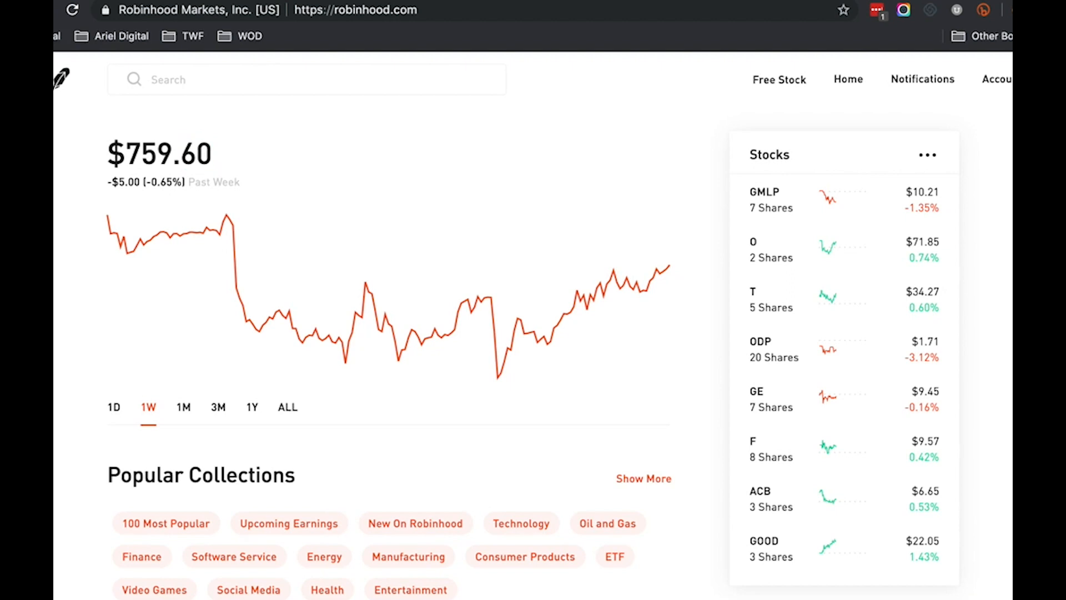
{"action": "mouse_move", "coordinate": [191, 431]}
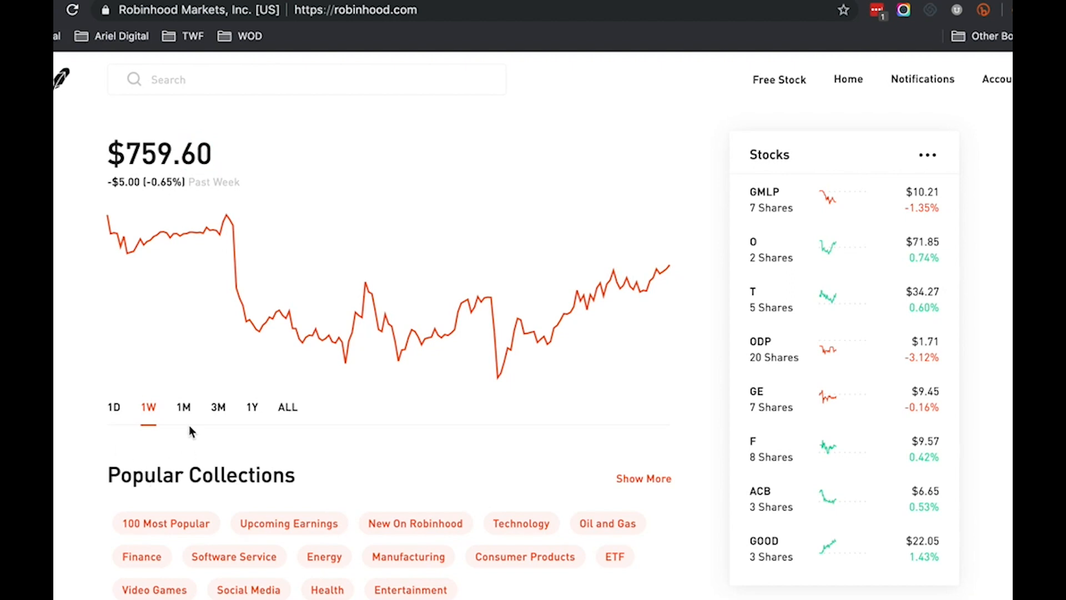
{"action": "left_click", "coordinate": [182, 407]}
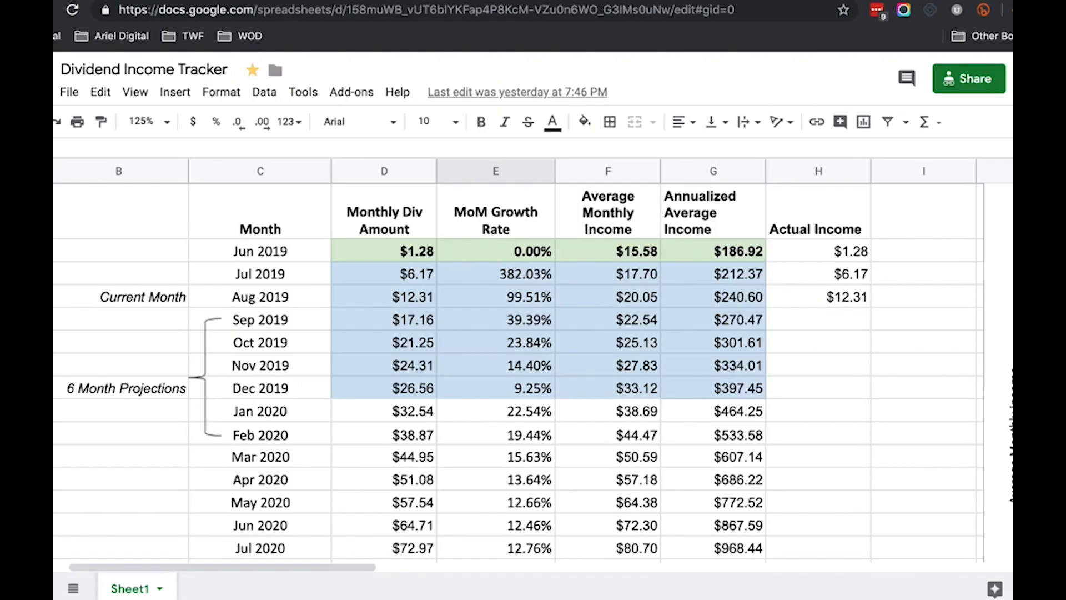
{"action": "mouse_move", "coordinate": [310, 369]}
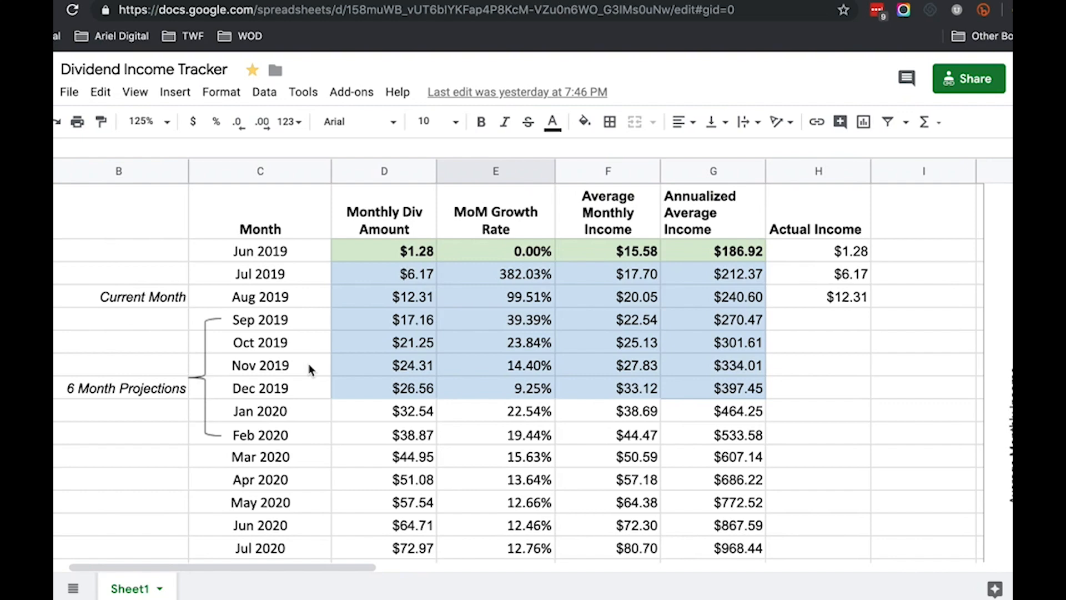
{"action": "mouse_move", "coordinate": [347, 296]}
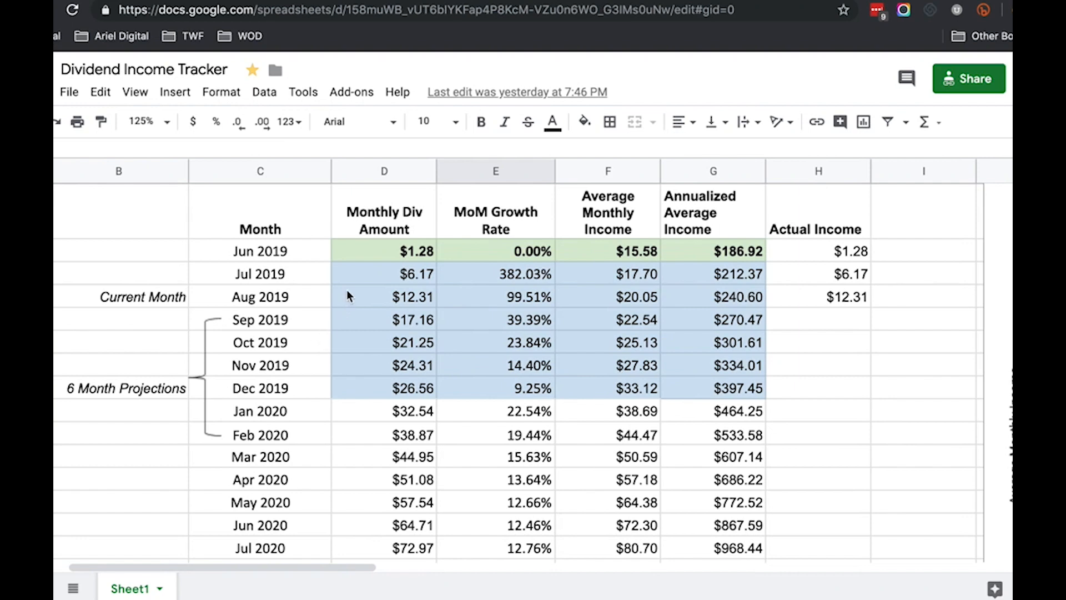
{"action": "mouse_move", "coordinate": [312, 306]}
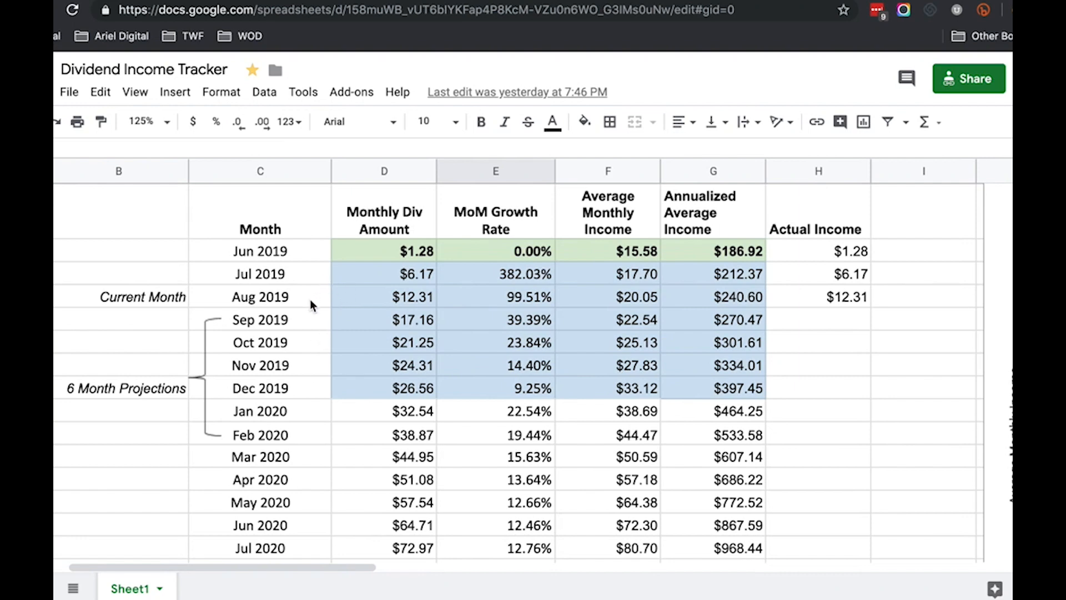
{"action": "mouse_move", "coordinate": [421, 284]}
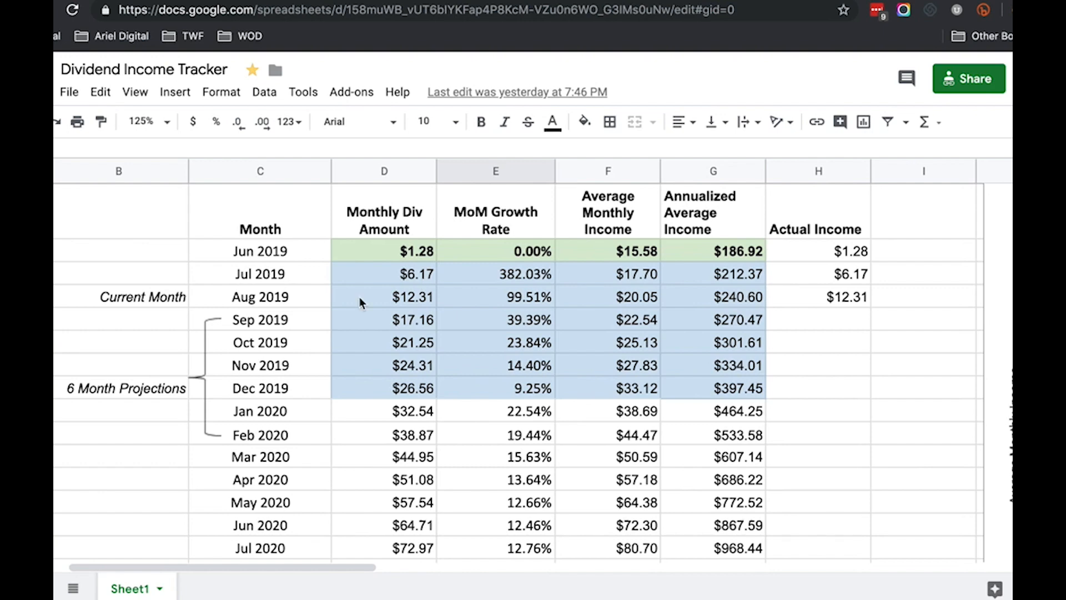
{"action": "mouse_move", "coordinate": [417, 300]}
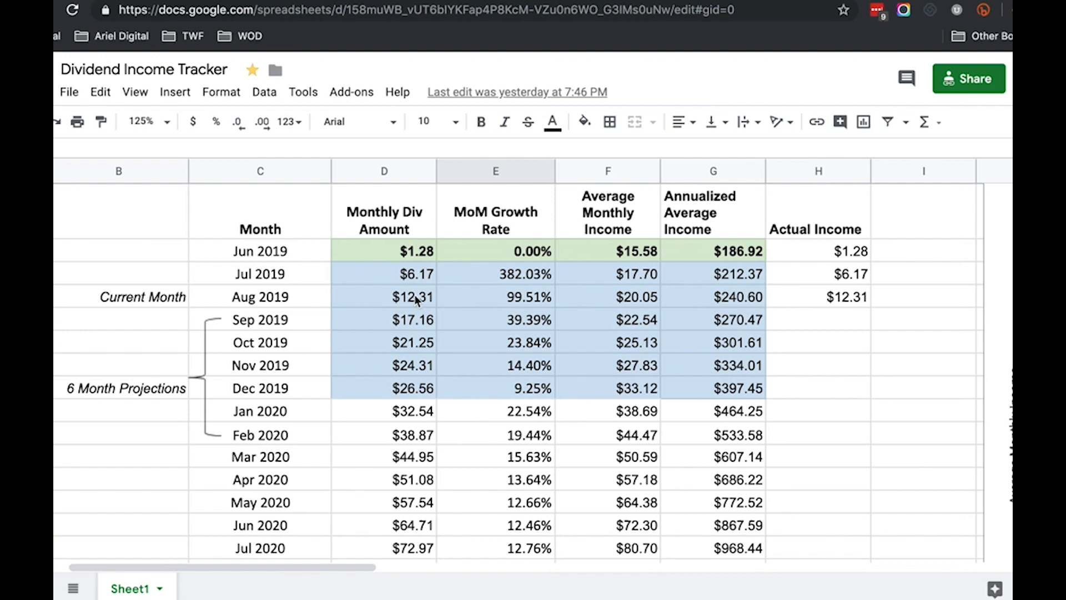
{"action": "mouse_move", "coordinate": [400, 299]}
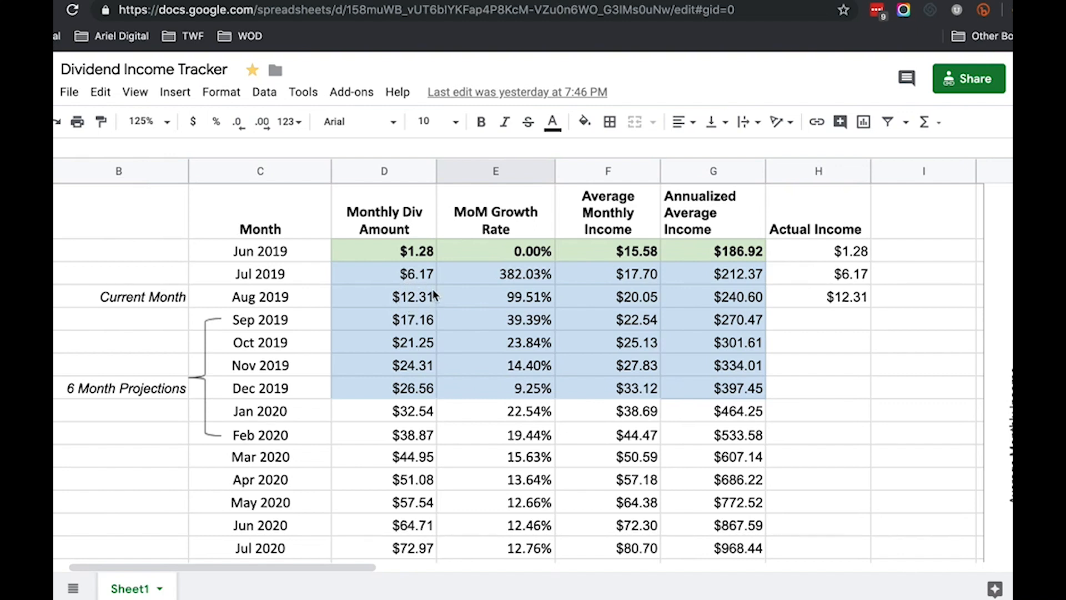
{"action": "mouse_move", "coordinate": [386, 293]}
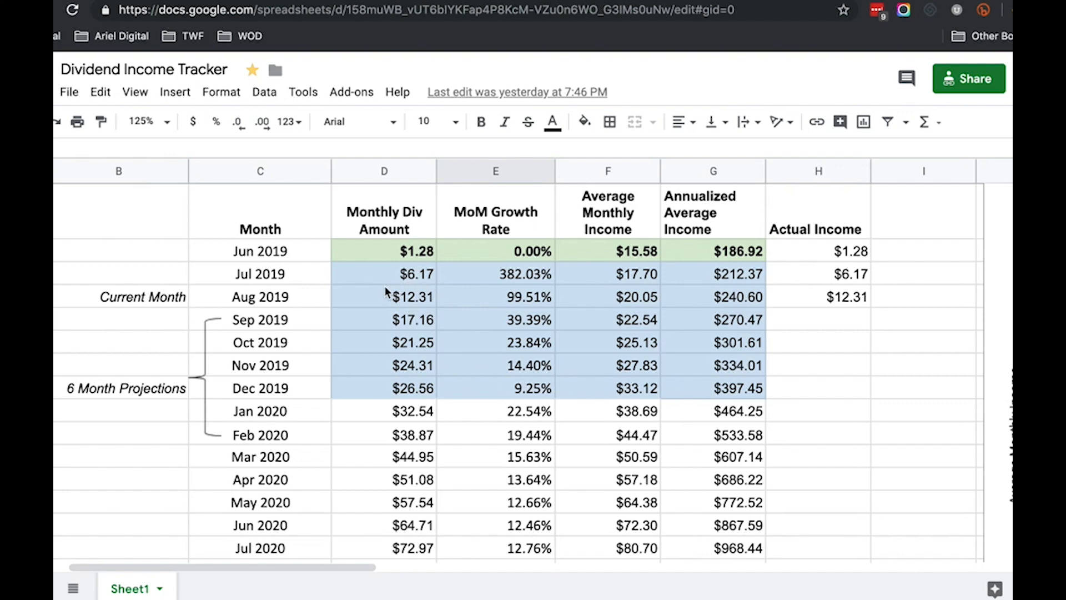
{"action": "mouse_move", "coordinate": [381, 294]}
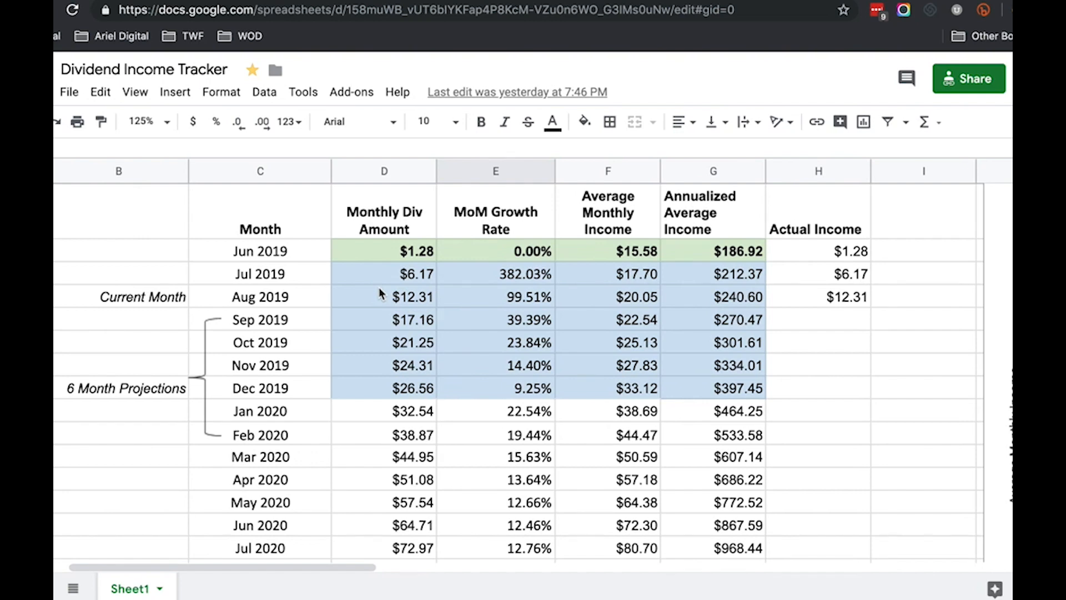
{"action": "mouse_move", "coordinate": [408, 297]}
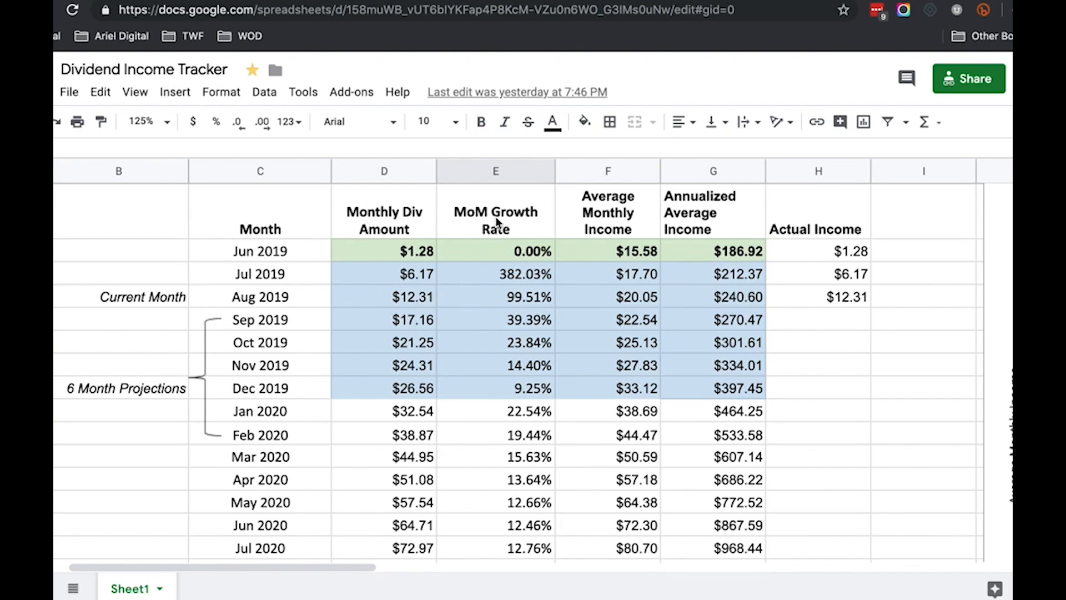
{"action": "mouse_move", "coordinate": [422, 294]}
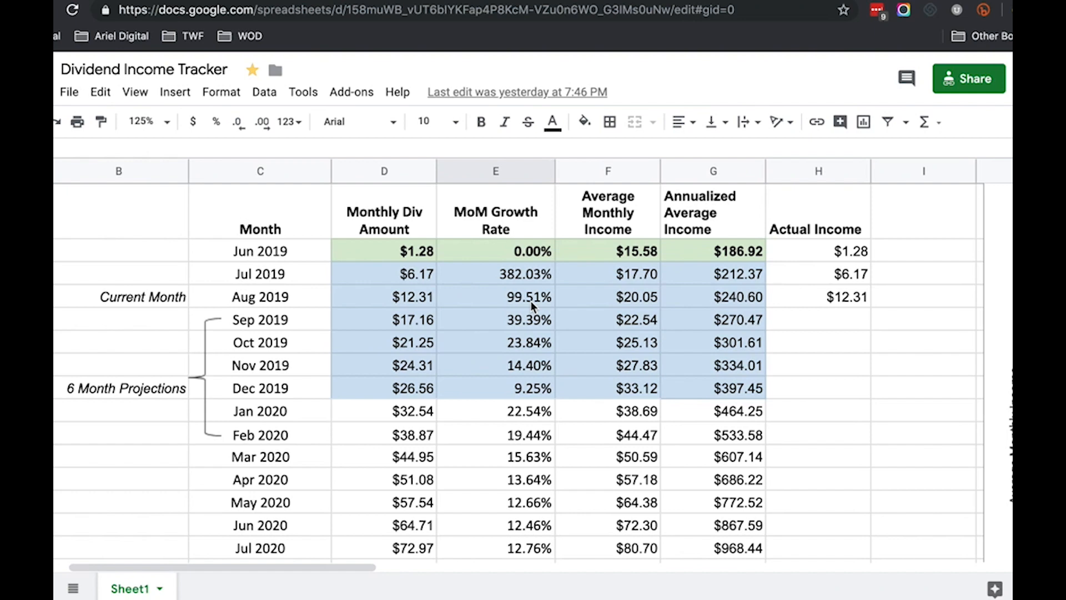
{"action": "mouse_move", "coordinate": [437, 294]}
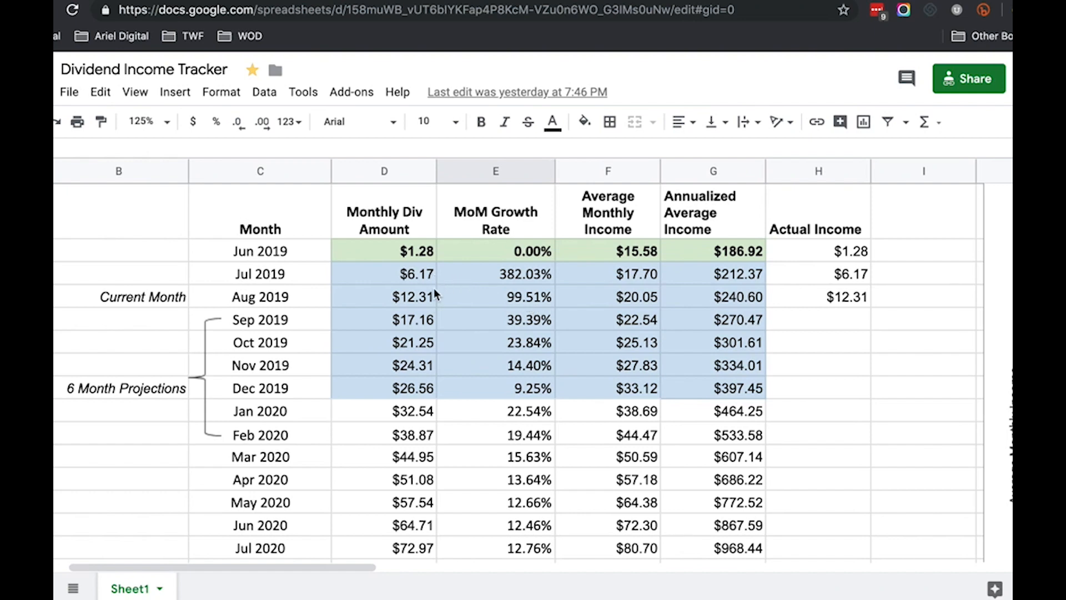
{"action": "mouse_move", "coordinate": [435, 308]}
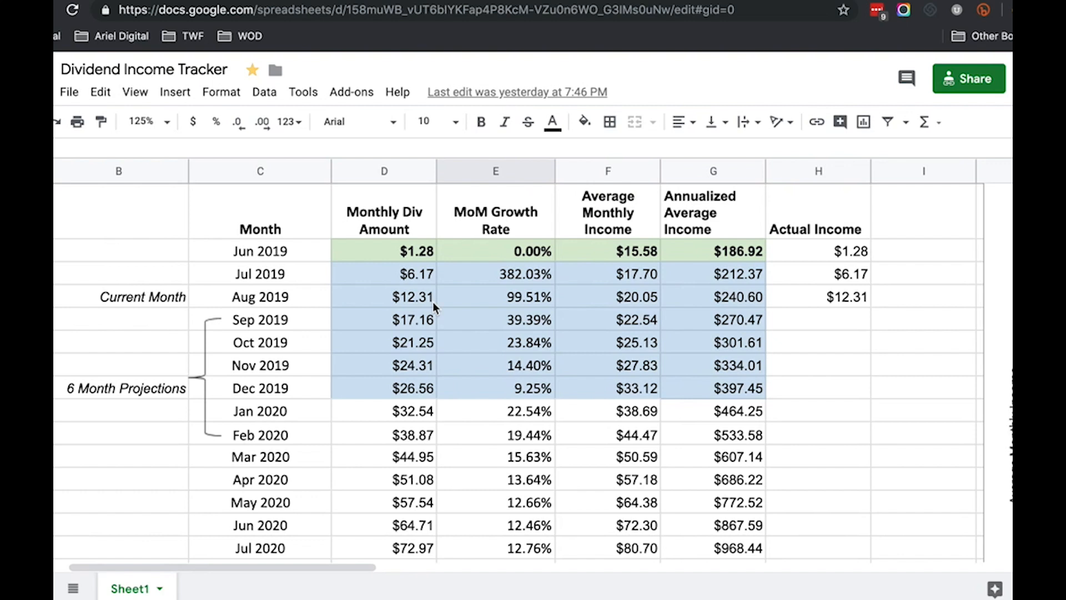
{"action": "mouse_move", "coordinate": [425, 282]}
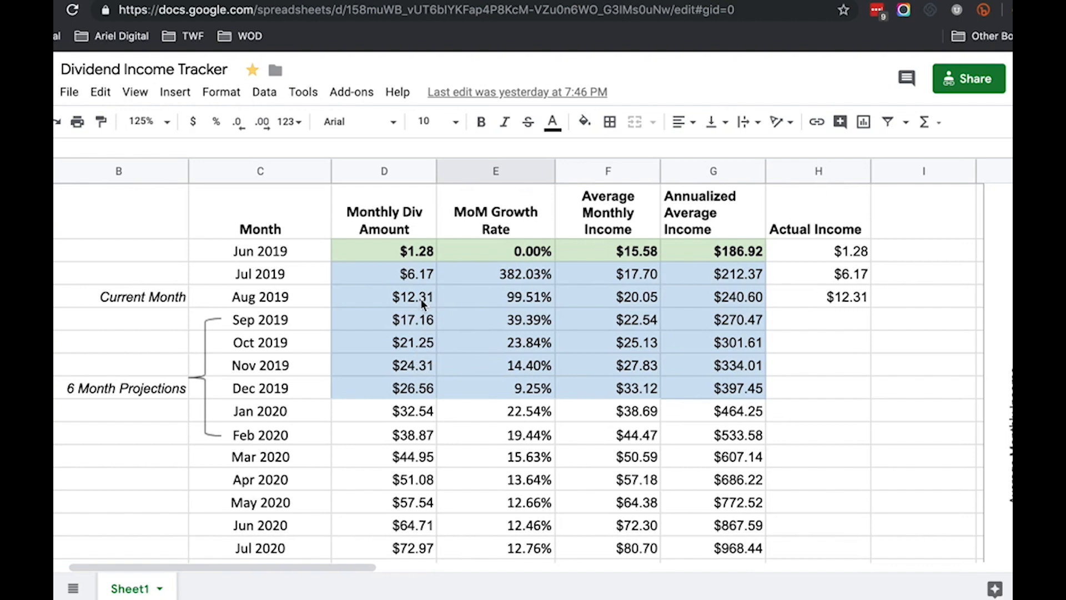
{"action": "mouse_move", "coordinate": [412, 319]}
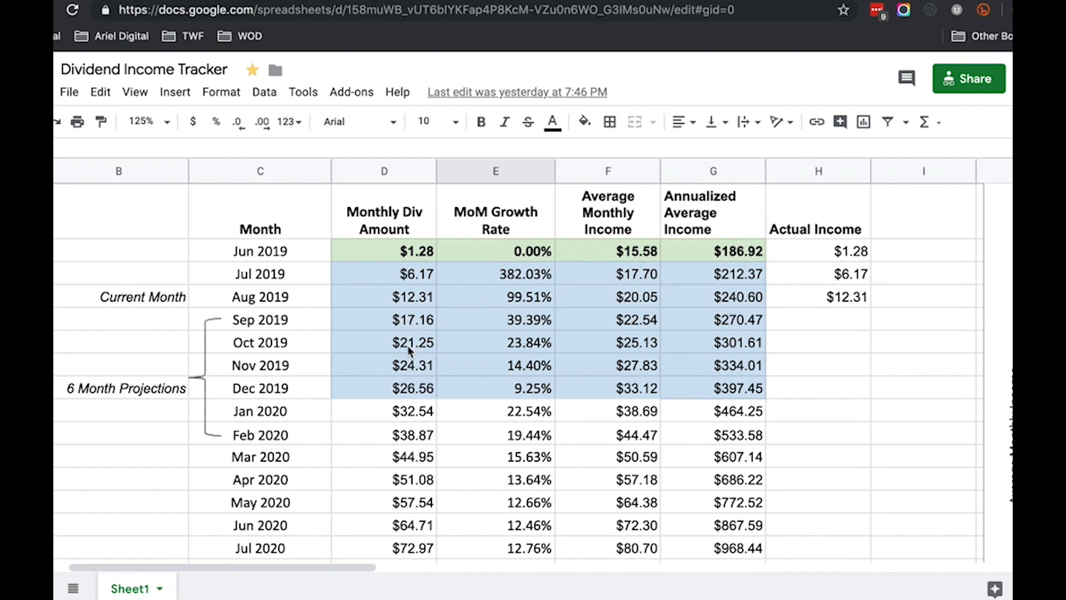
{"action": "mouse_move", "coordinate": [417, 348]}
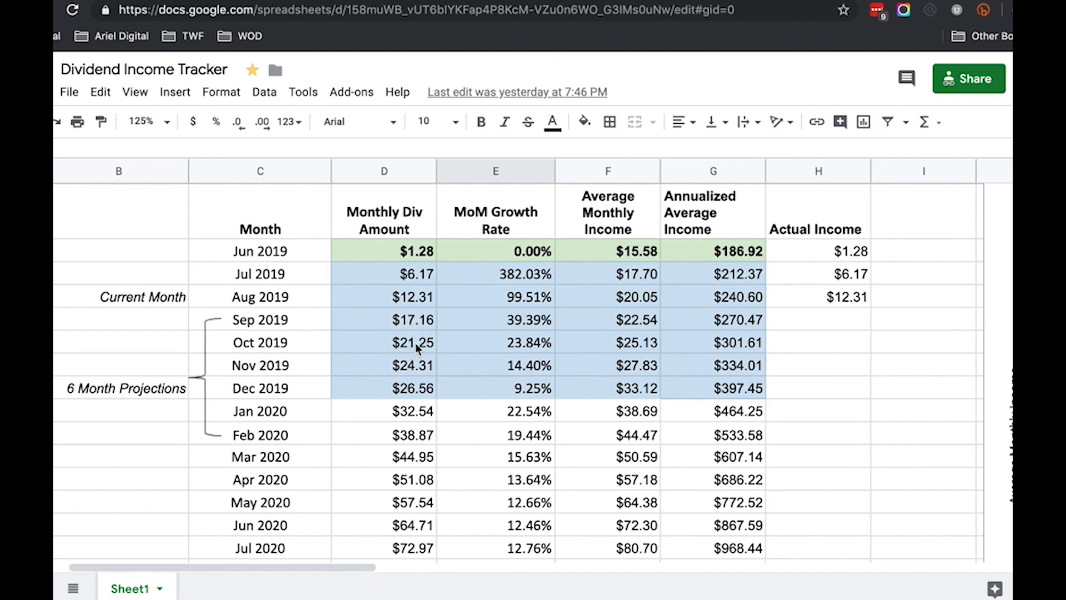
Scroll the tracker down to Dec 2024, about $2,017 monthly and $21,877 annualized.
{"action": "scroll", "scroll_direction": "down", "scroll_amount": 3}
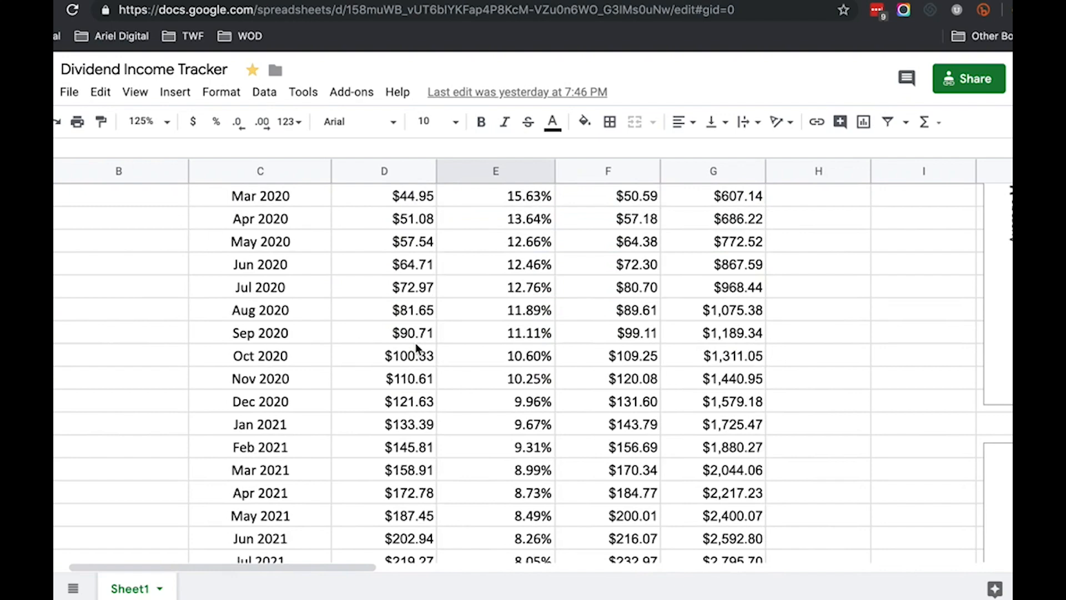
{"action": "scroll", "scroll_direction": "down", "scroll_amount": 3}
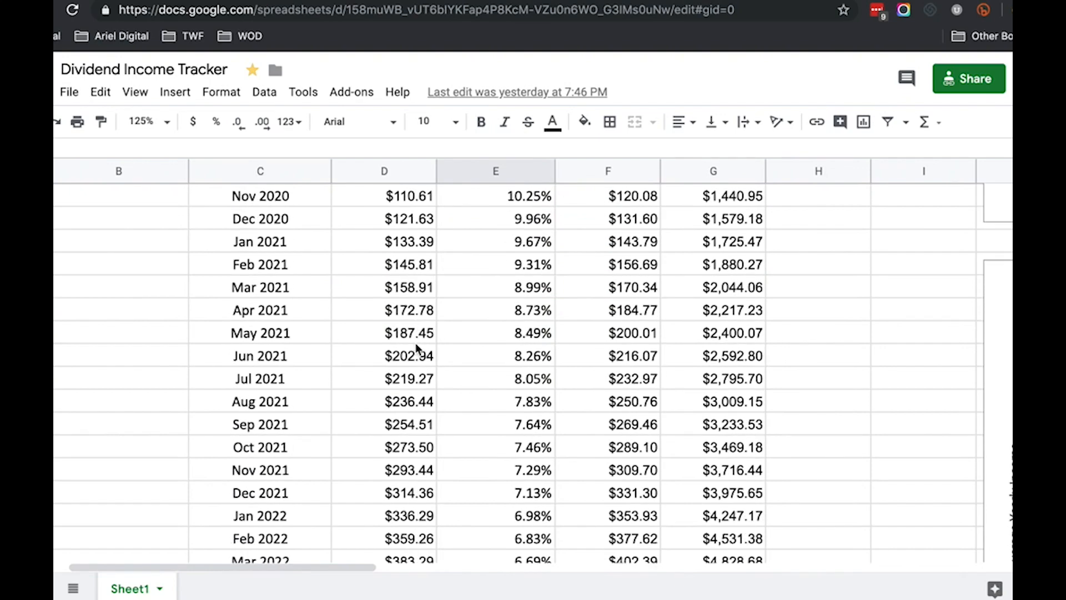
{"action": "scroll", "scroll_direction": "down", "scroll_amount": 3}
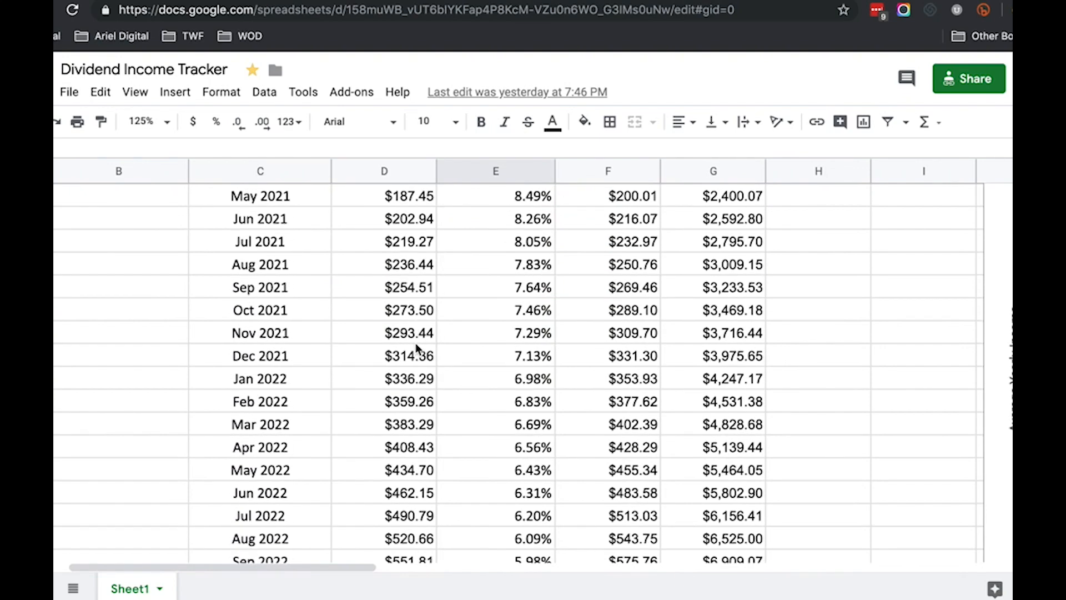
{"action": "scroll", "scroll_direction": "down", "scroll_amount": 3}
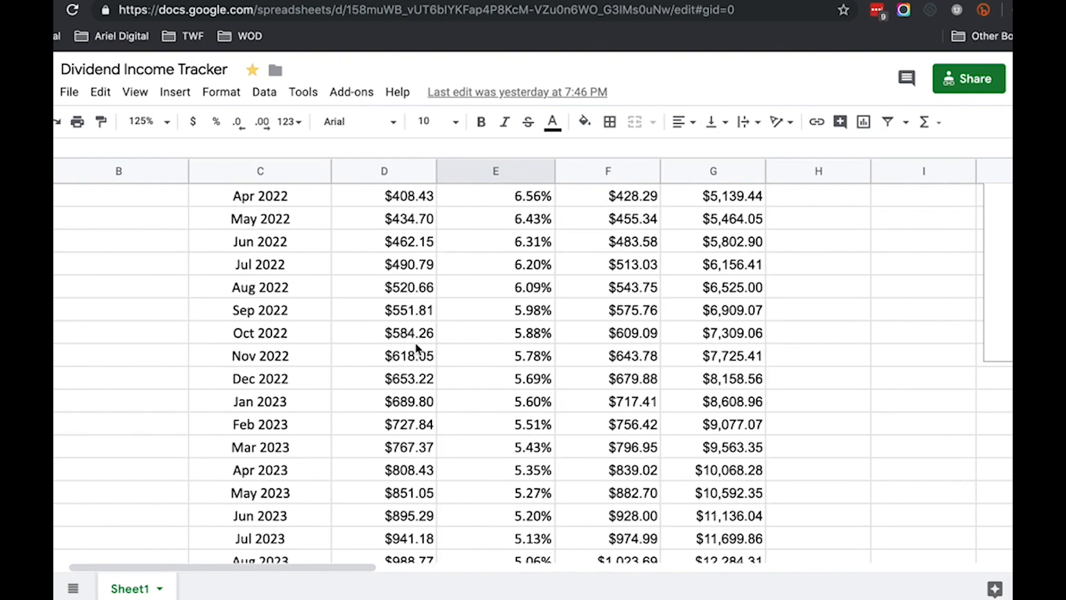
{"action": "scroll", "scroll_direction": "down", "scroll_amount": 3}
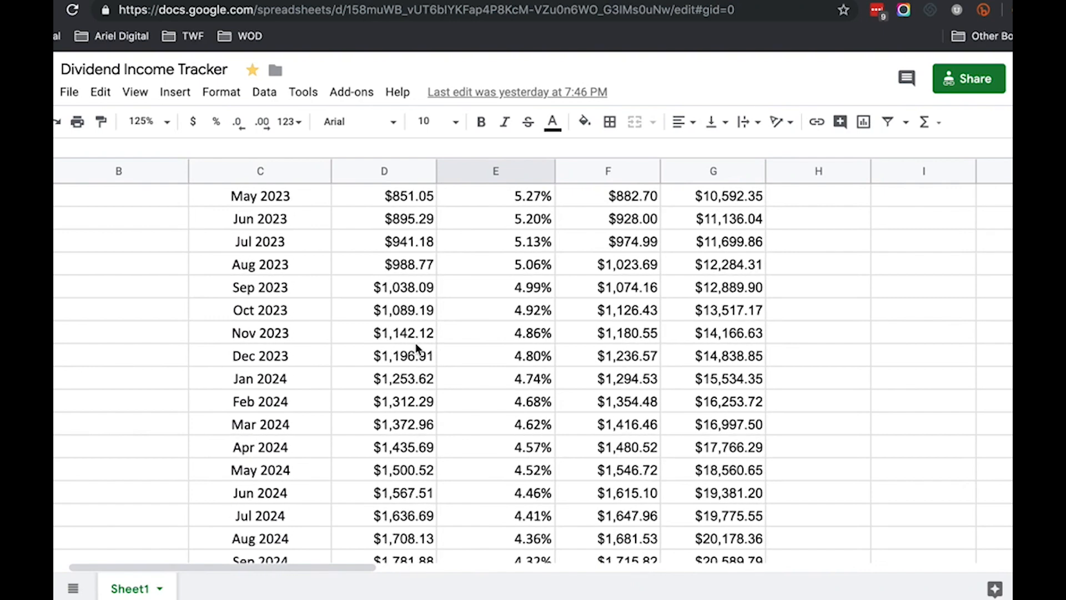
{"action": "scroll", "scroll_direction": "down", "scroll_amount": 3}
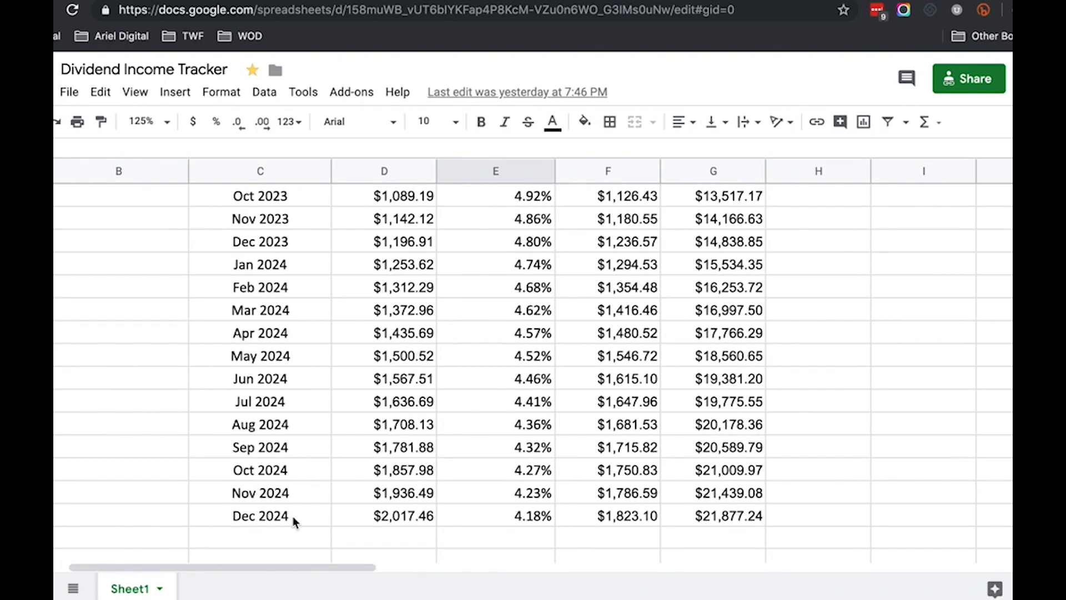
{"action": "mouse_move", "coordinate": [437, 509]}
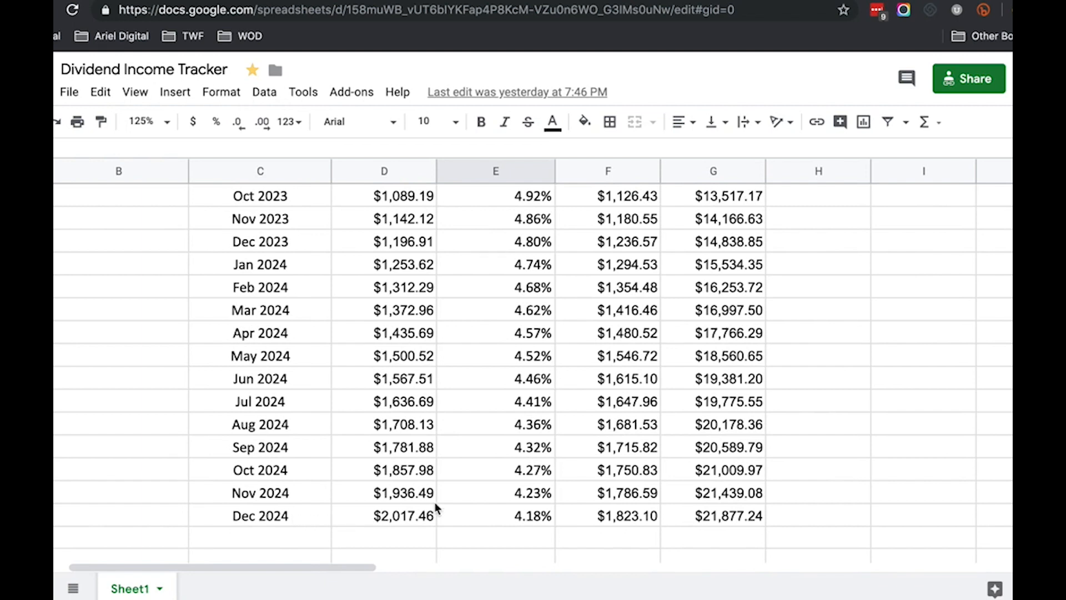
{"action": "mouse_move", "coordinate": [321, 502]}
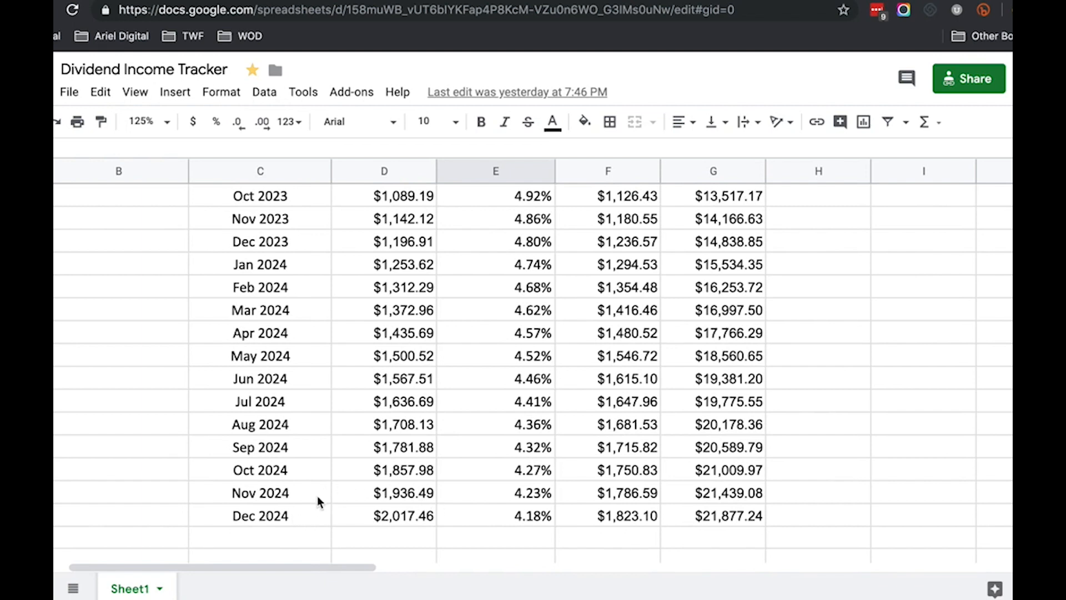
{"action": "mouse_move", "coordinate": [411, 528]}
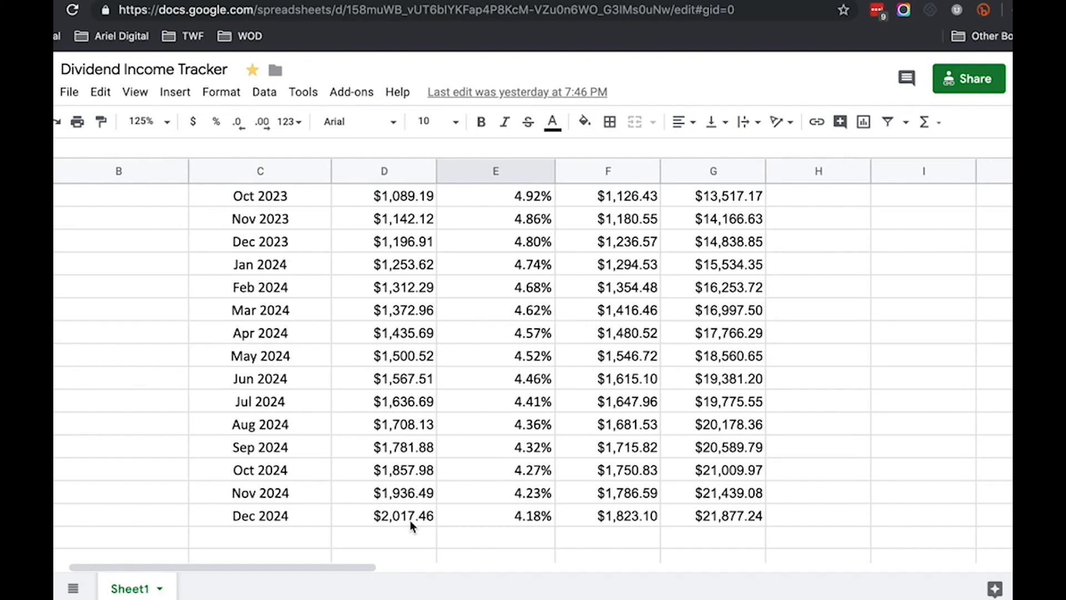
{"action": "mouse_move", "coordinate": [719, 508]}
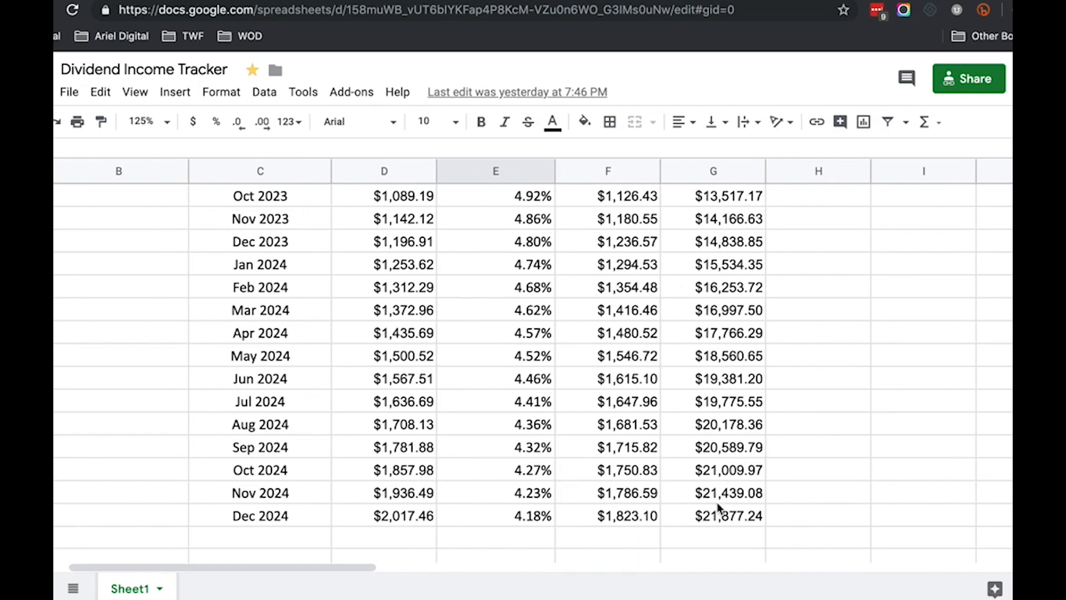
{"action": "mouse_move", "coordinate": [710, 527]}
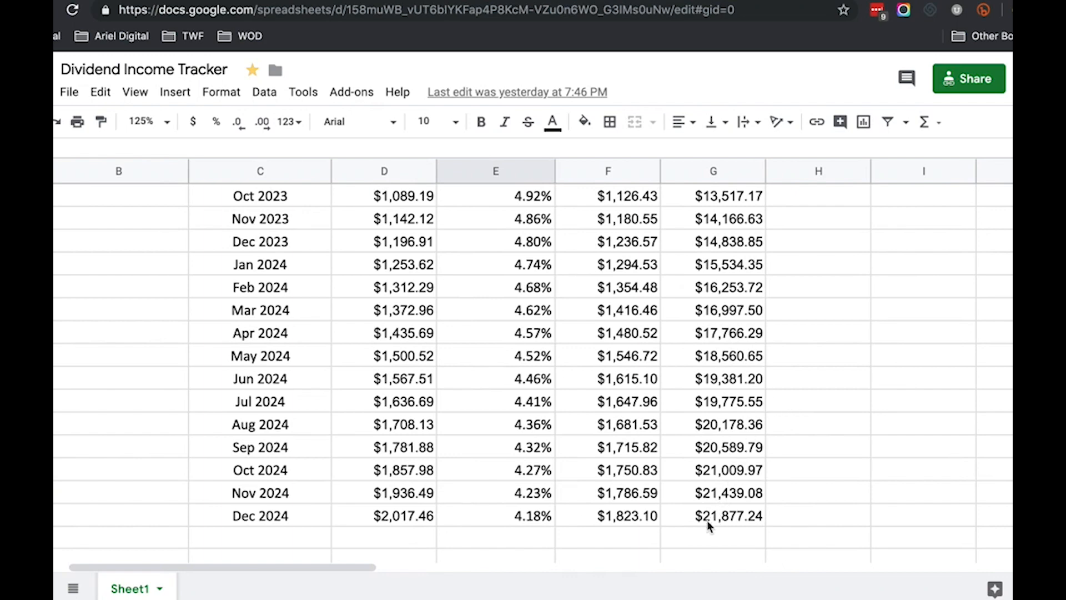
{"action": "mouse_move", "coordinate": [730, 527]}
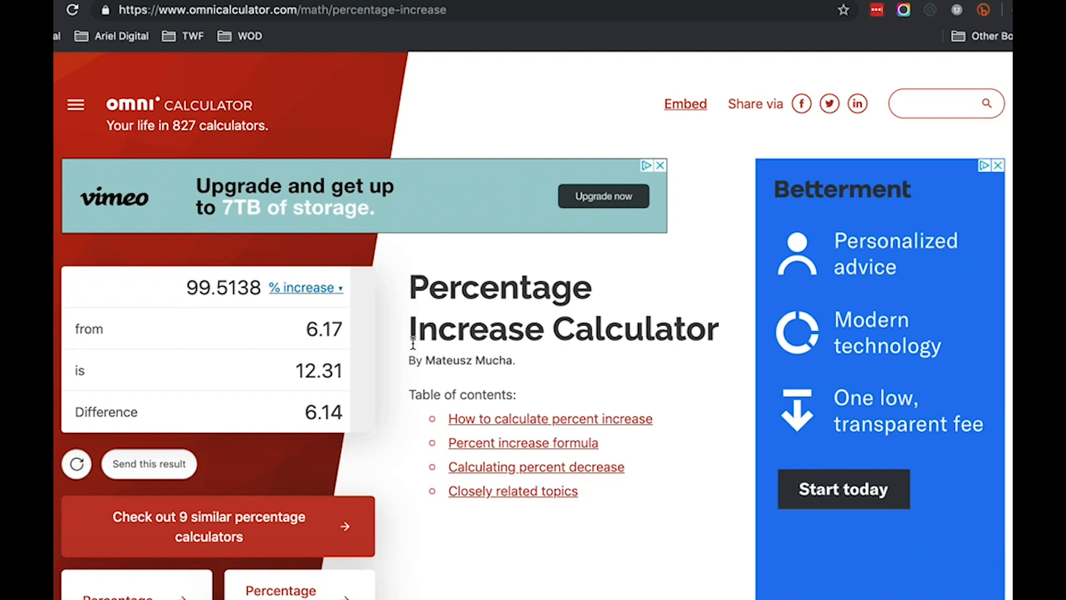
{"action": "mouse_move", "coordinate": [455, 355]}
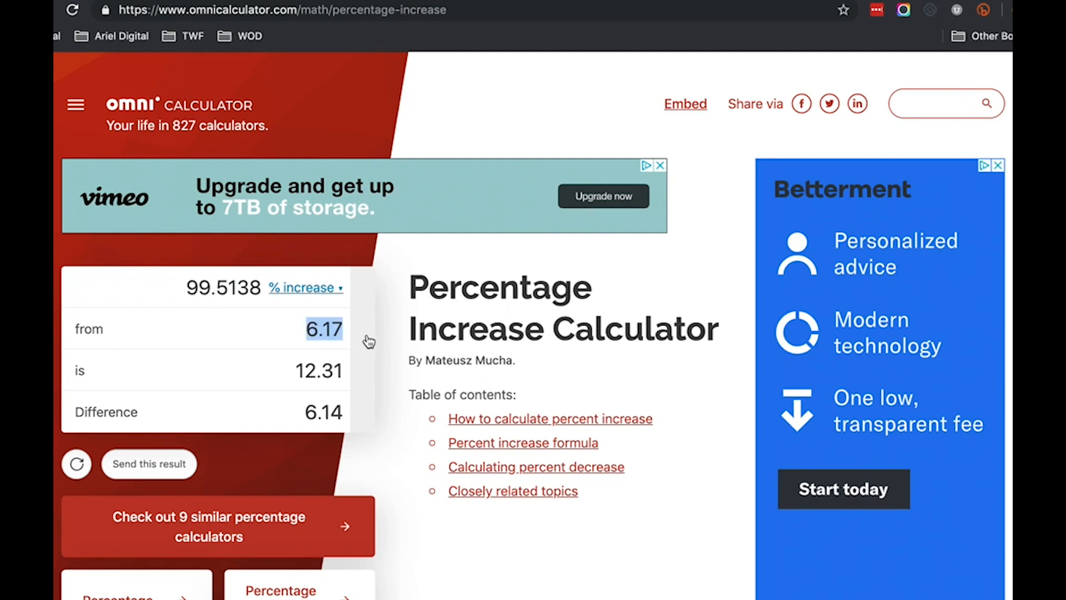
Replace the 'from' value 6.17 with 1.28, giving an 861.7% increase to 12.31.
{"action": "type", "text": "1"}
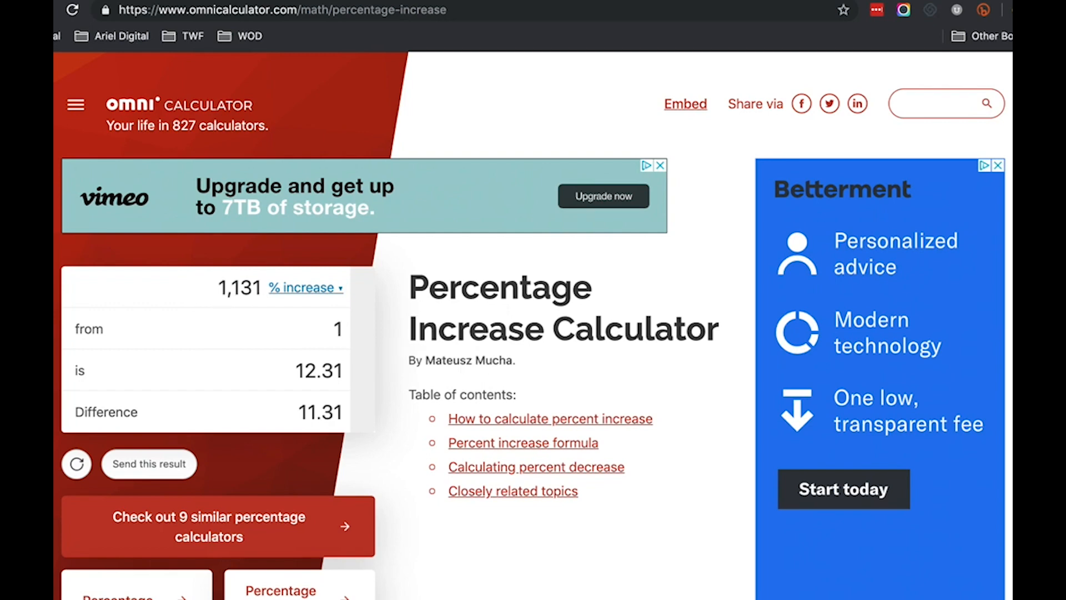
{"action": "type", "text": "1.28"}
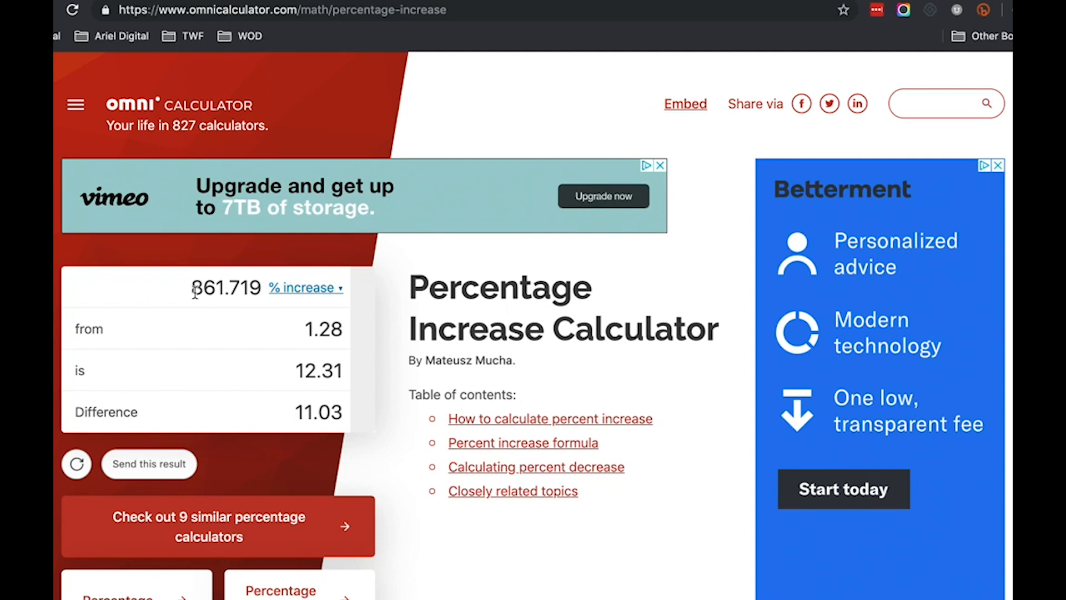
{"action": "left_click", "coordinate": [323, 328]}
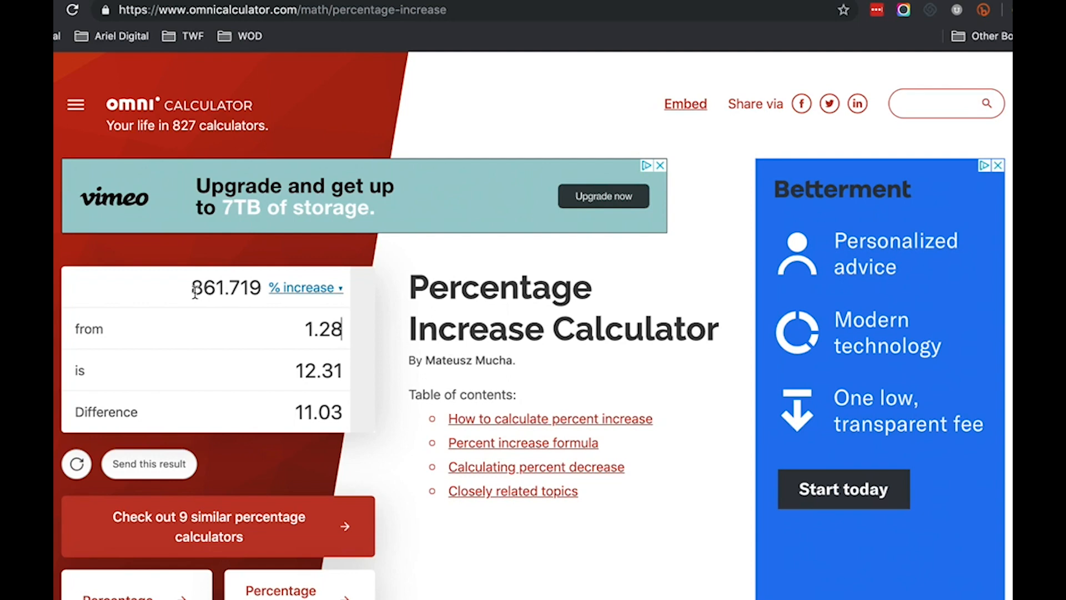